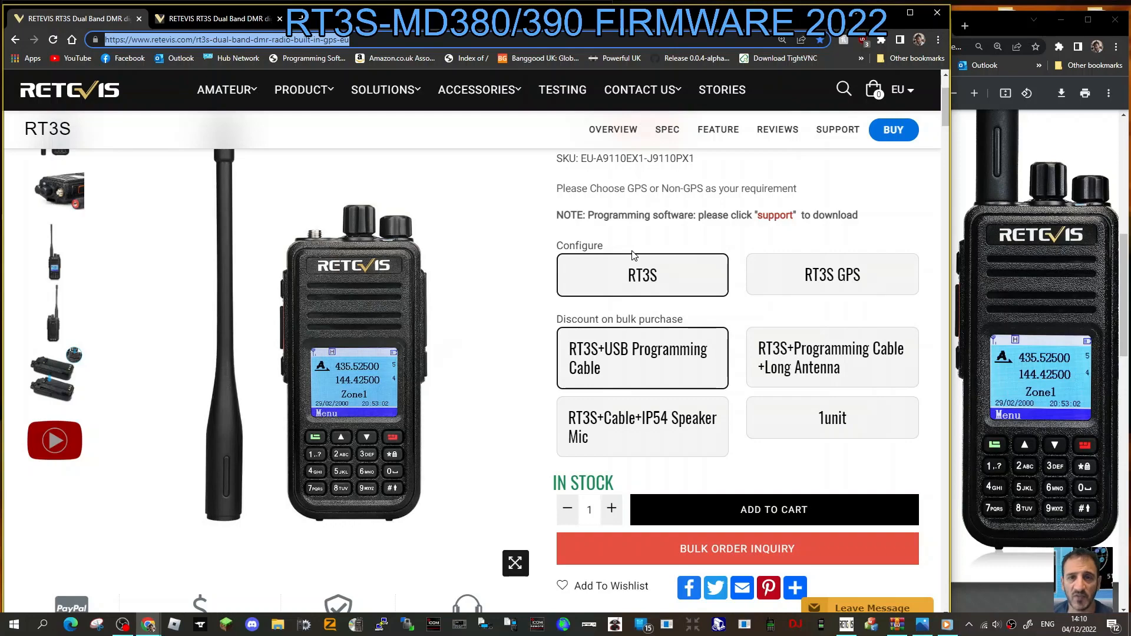
{"action": "mouse_move", "coordinate": [476, 313]}
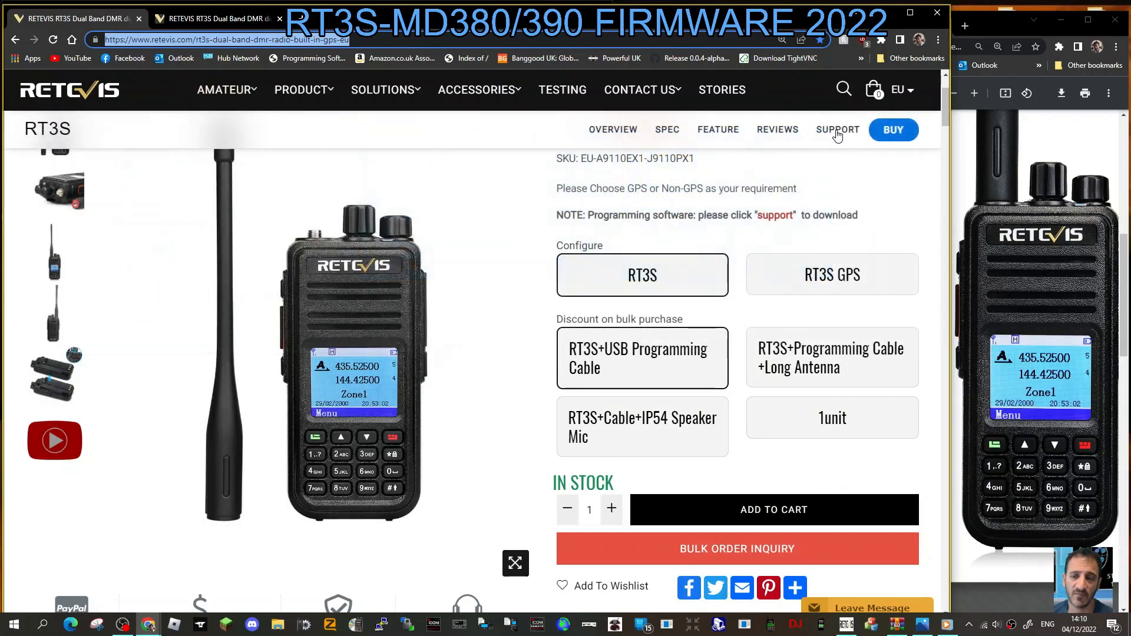
{"action": "mouse_move", "coordinate": [235, 33]}
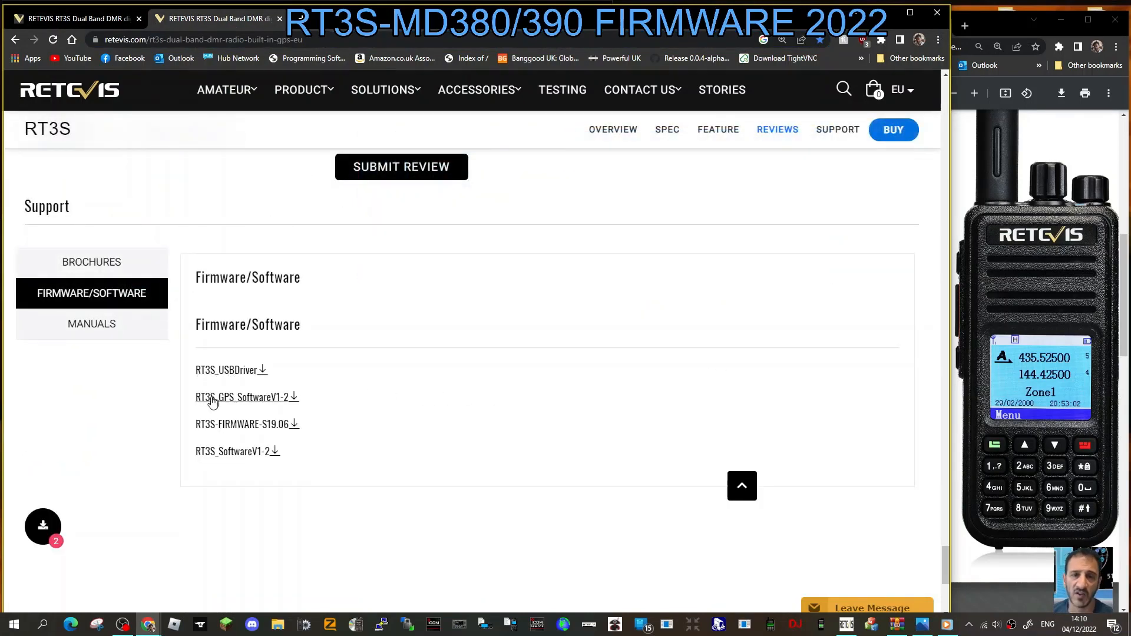
{"action": "mouse_move", "coordinate": [278, 403]}
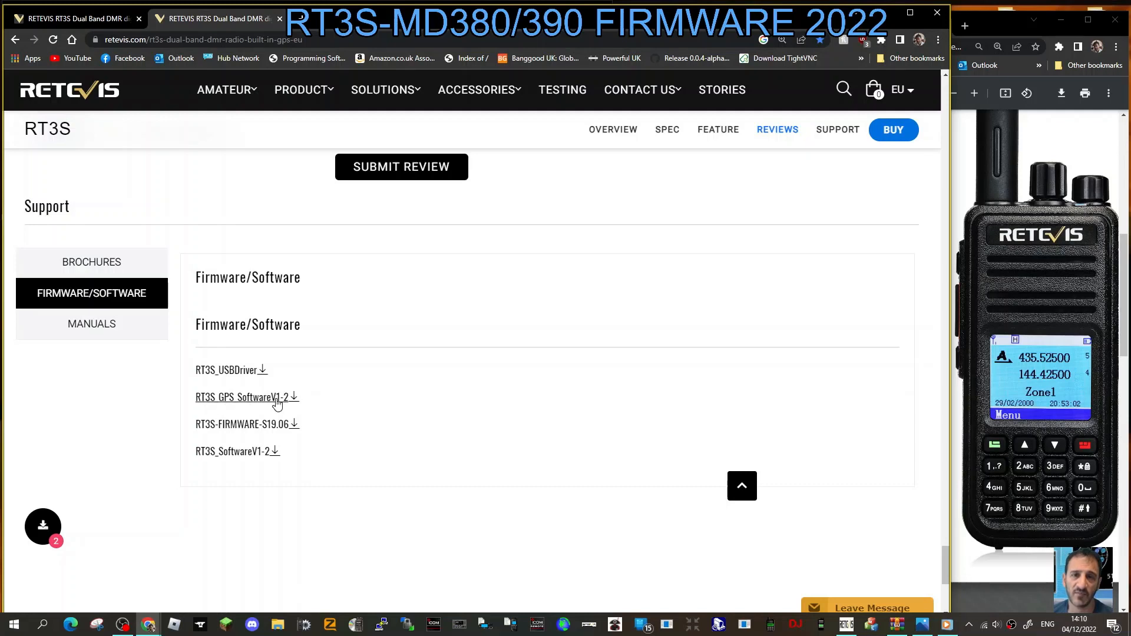
{"action": "mouse_move", "coordinate": [382, 394]}
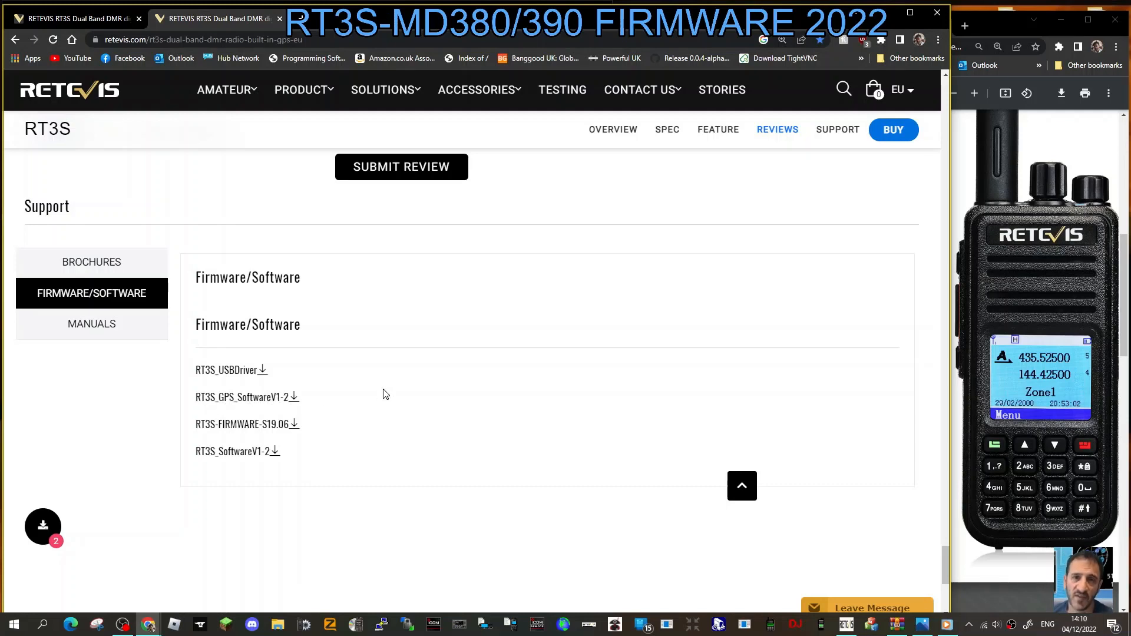
{"action": "mouse_move", "coordinate": [243, 424]}
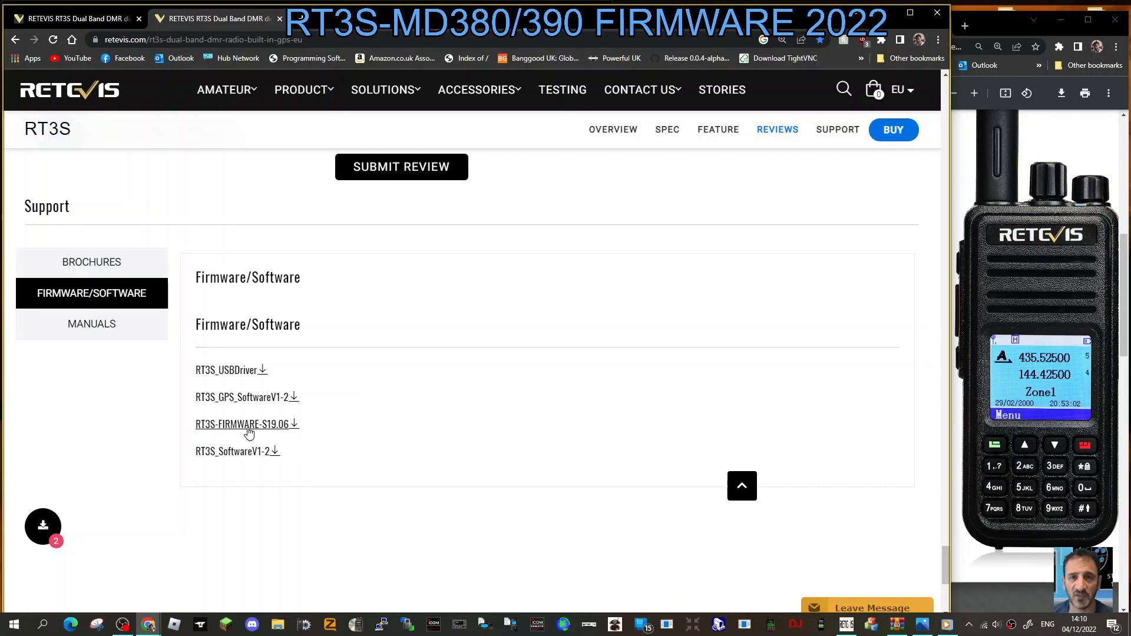
{"action": "mouse_move", "coordinate": [356, 431]}
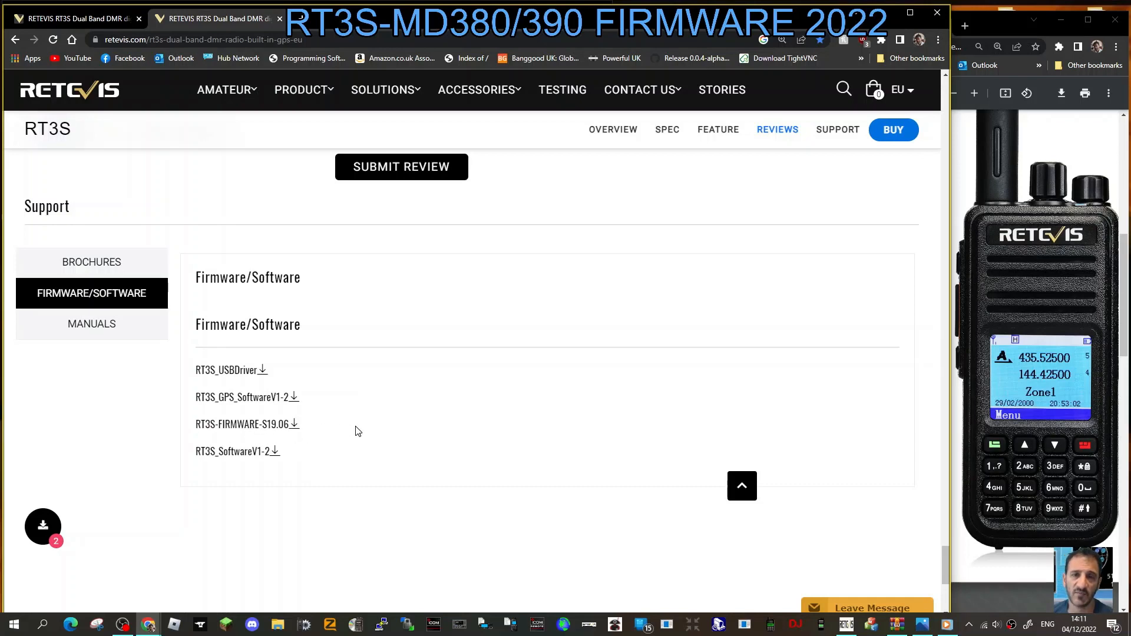
{"action": "mouse_move", "coordinate": [244, 442]}
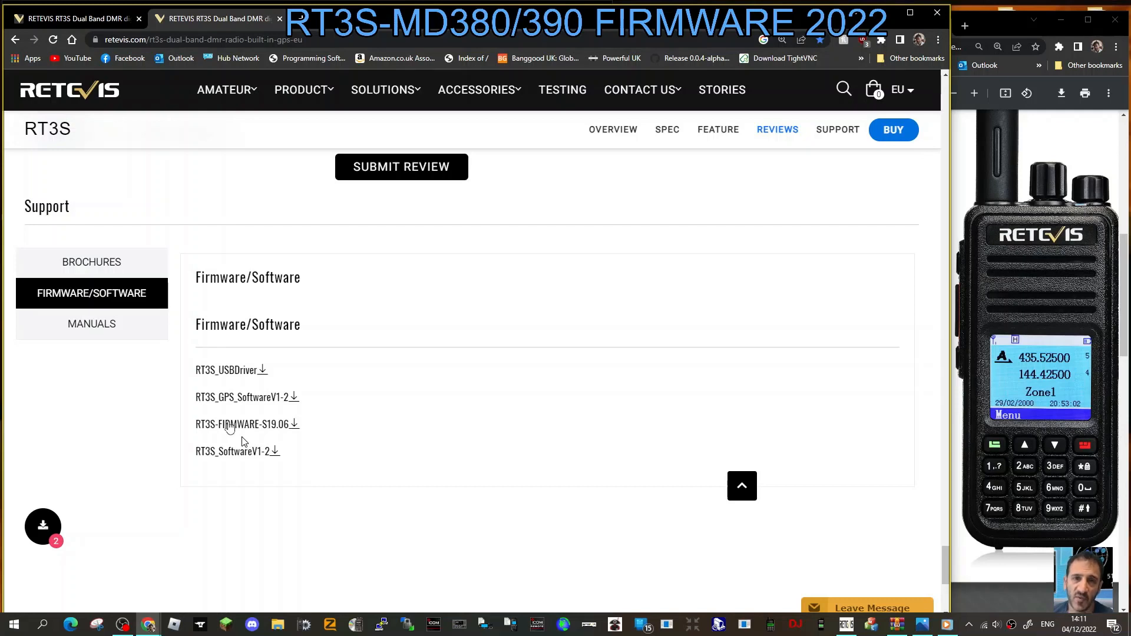
{"action": "mouse_move", "coordinate": [238, 424]}
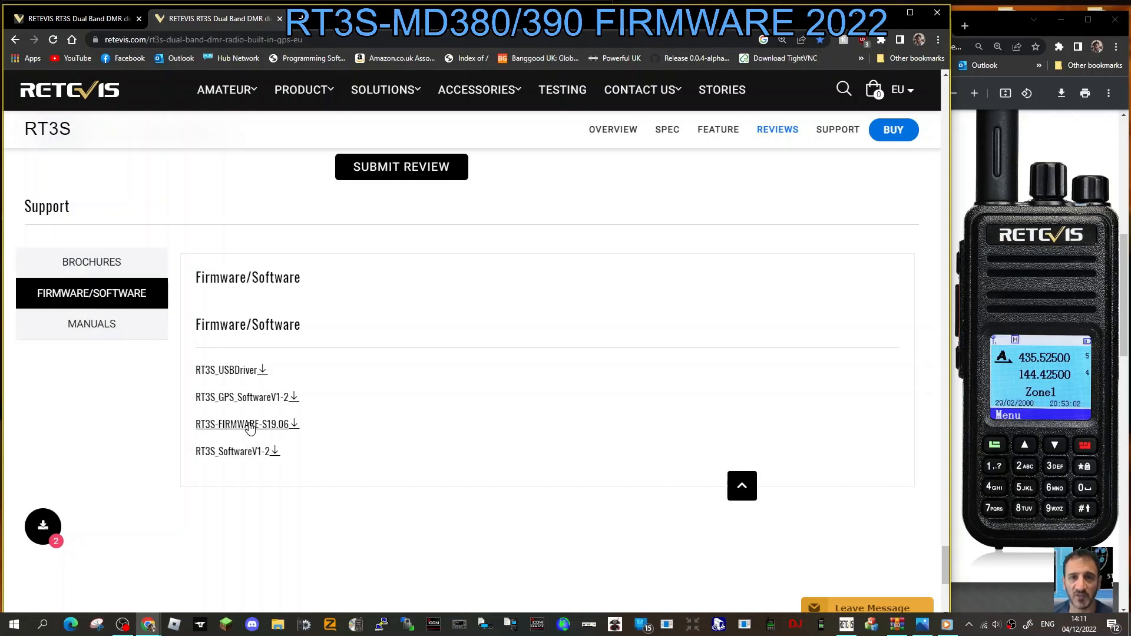
Download RT3S-FIRMWARE-S19.06, open the ZIP in WinRAR and bring up options for an archived file.
{"action": "left_click", "coordinate": [241, 425]}
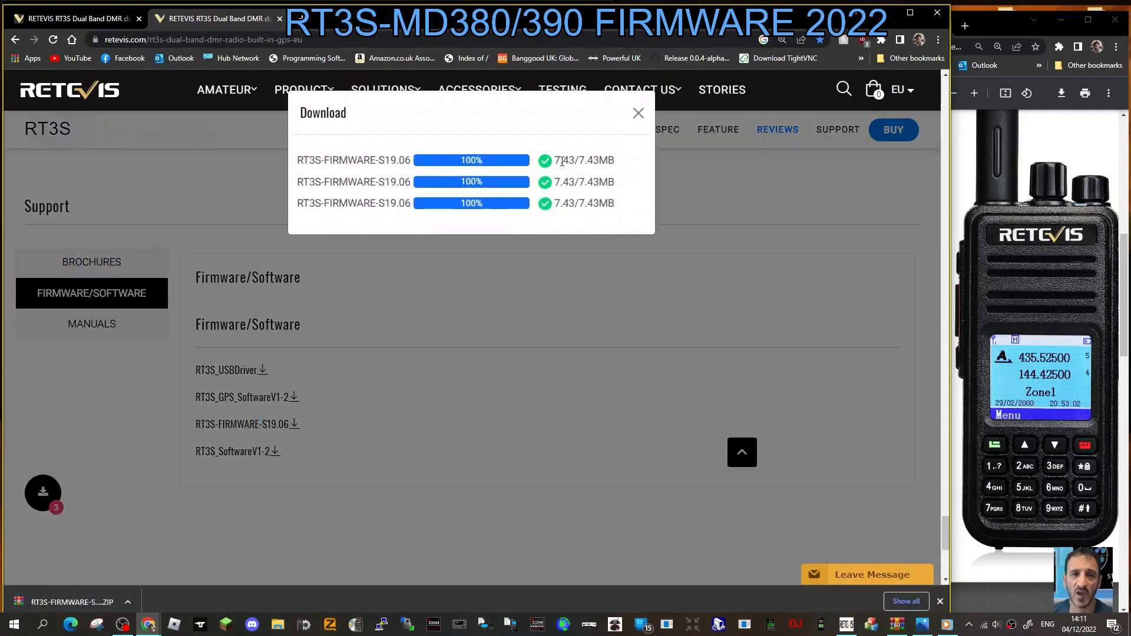
{"action": "left_click", "coordinate": [638, 113]}
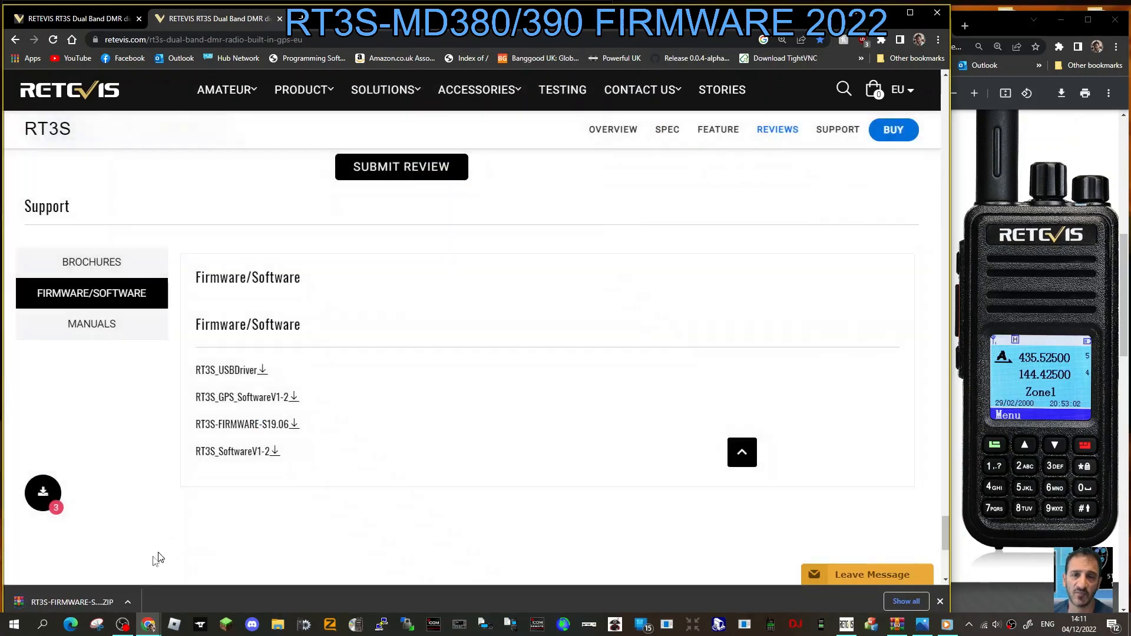
{"action": "left_click", "coordinate": [69, 602]}
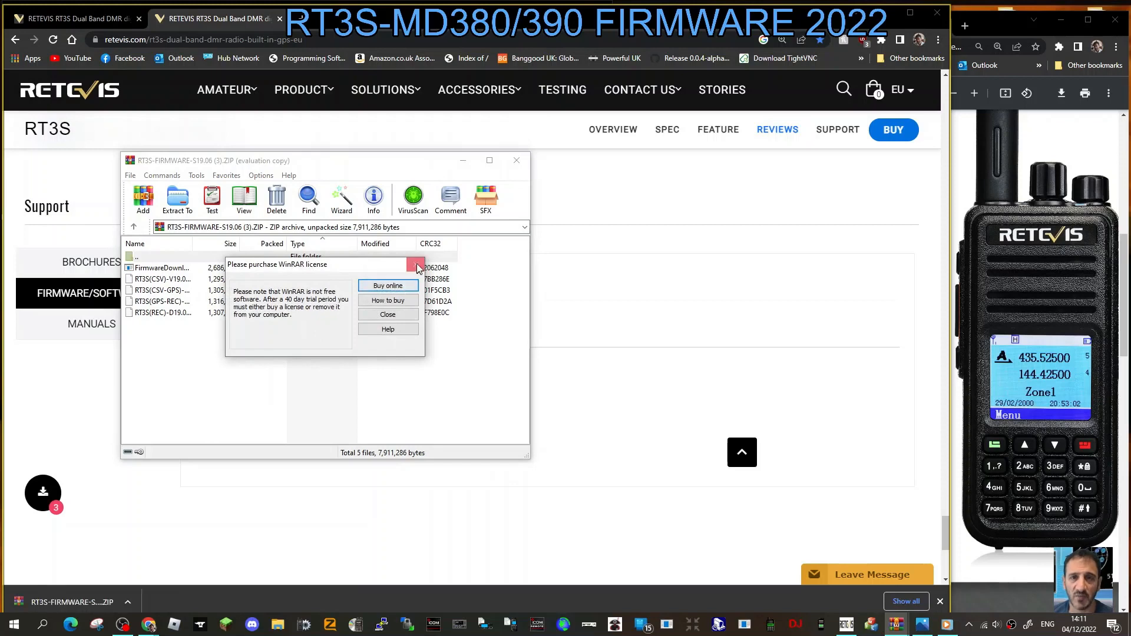
{"action": "left_click", "coordinate": [388, 314]}
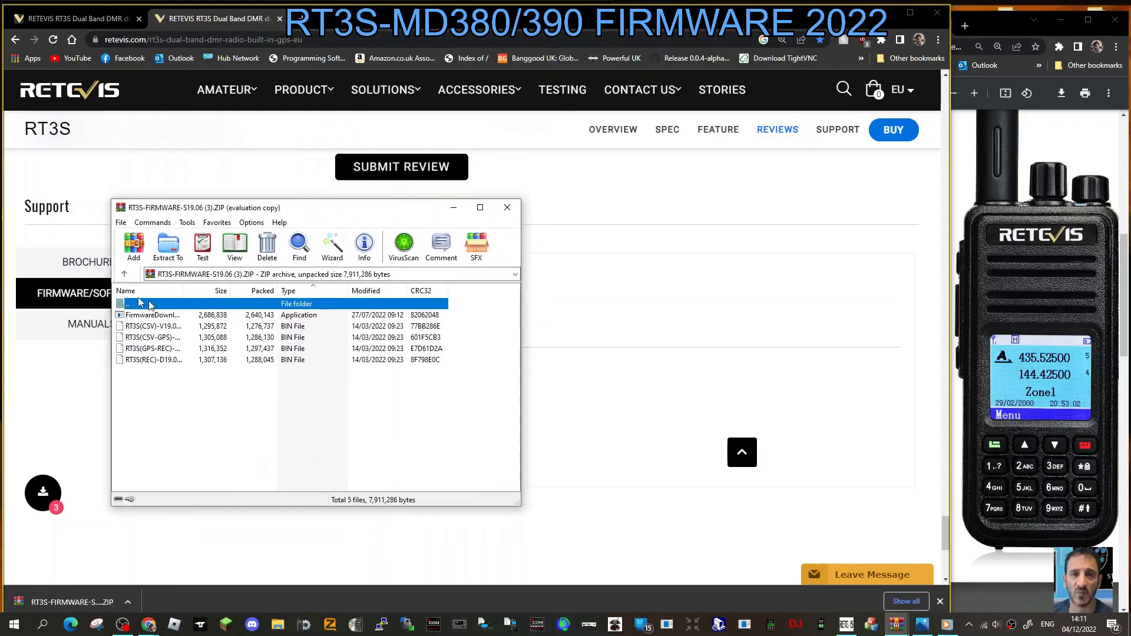
{"action": "left_click", "coordinate": [173, 316]}
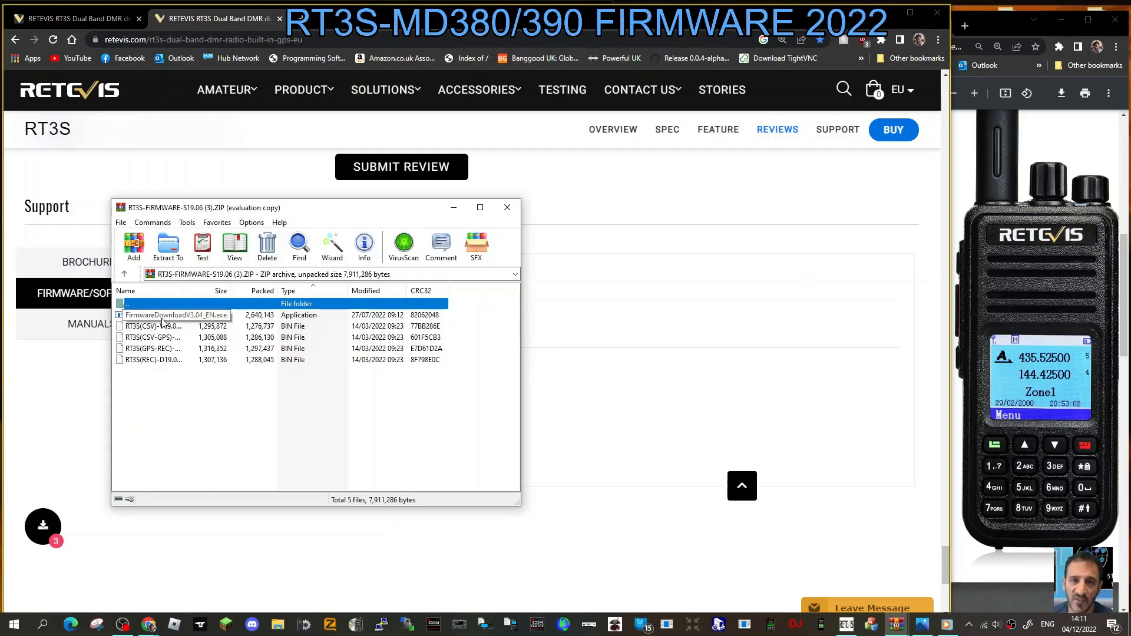
{"action": "right_click", "coordinate": [176, 316]}
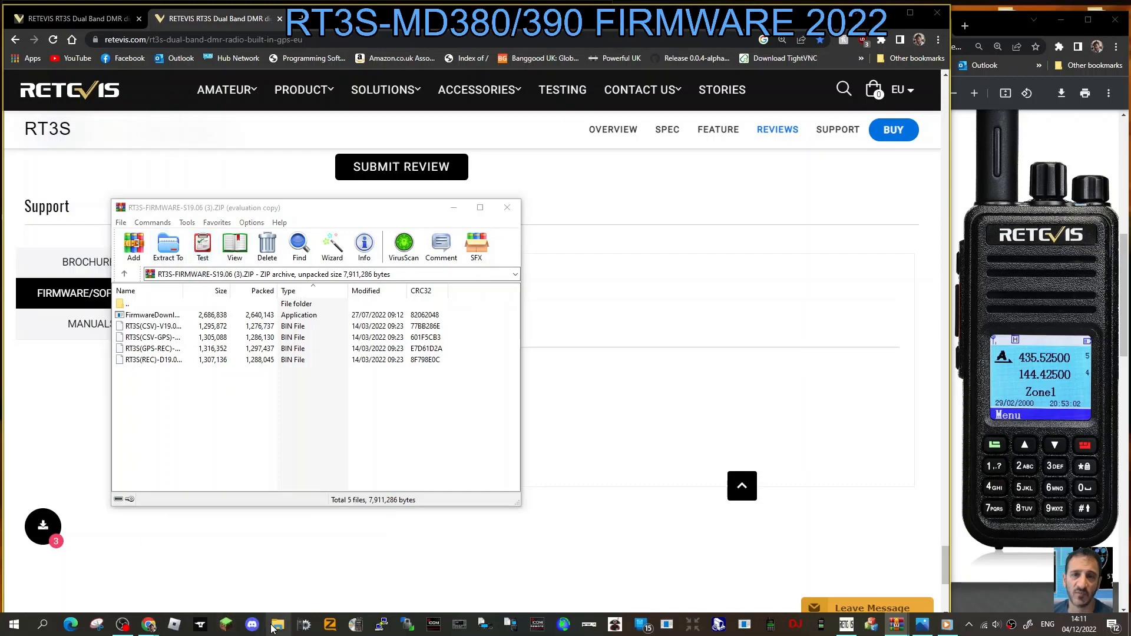
Browse to Desktop > rt and bring up options for FirmwareDownloadV3.04_EN.exe.
{"action": "left_click", "coordinate": [276, 625]}
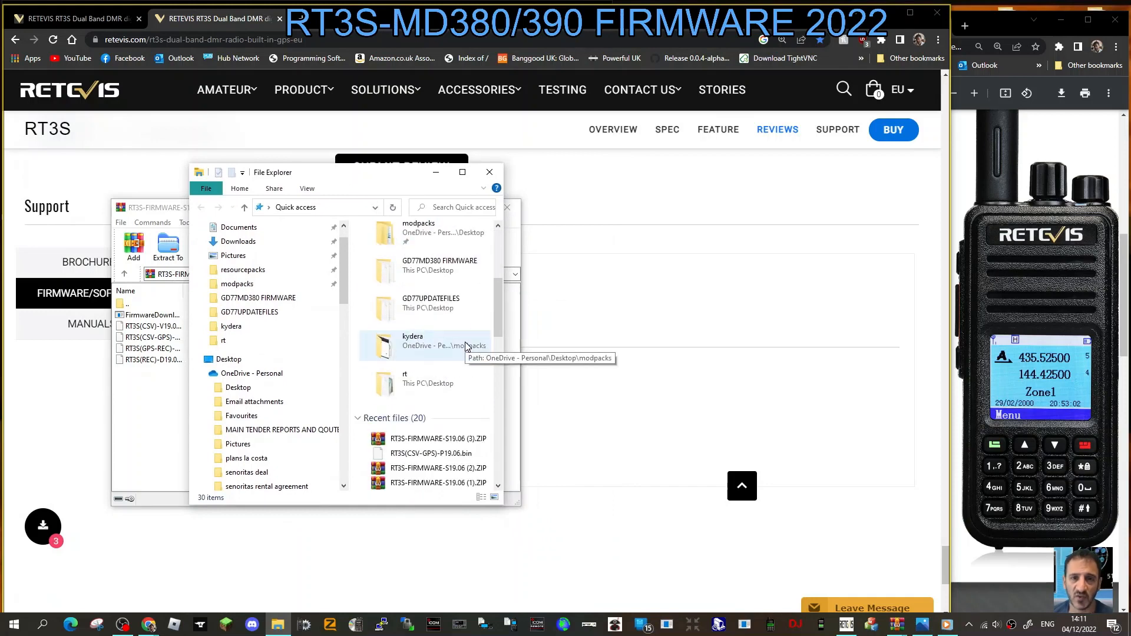
{"action": "left_click", "coordinate": [411, 296]}
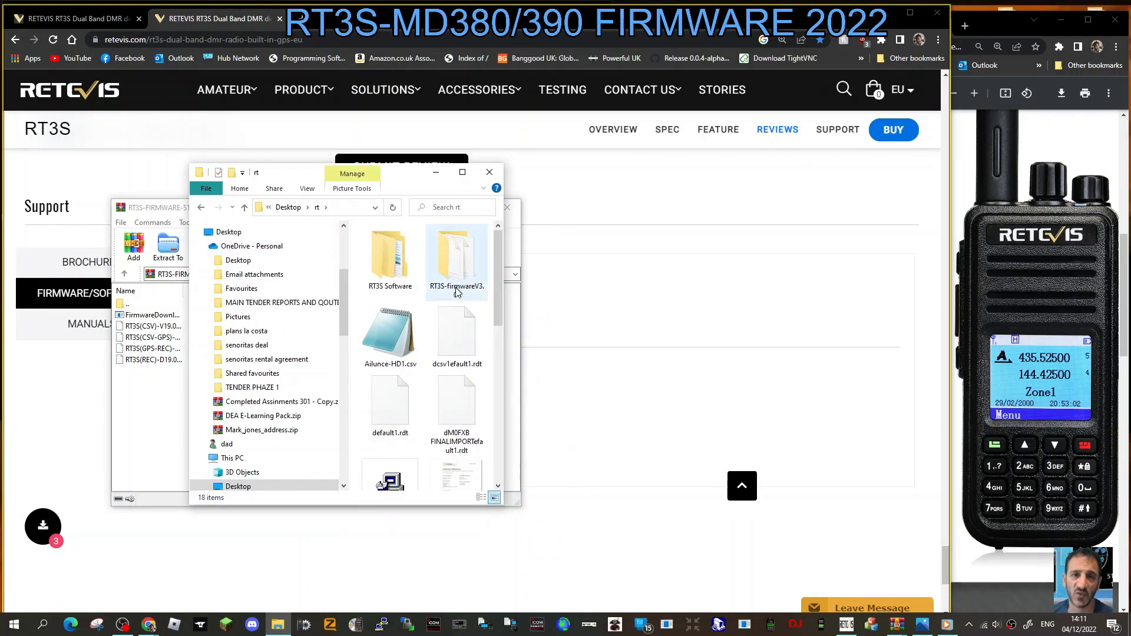
{"action": "scroll", "scroll_direction": "down", "scroll_amount": 3}
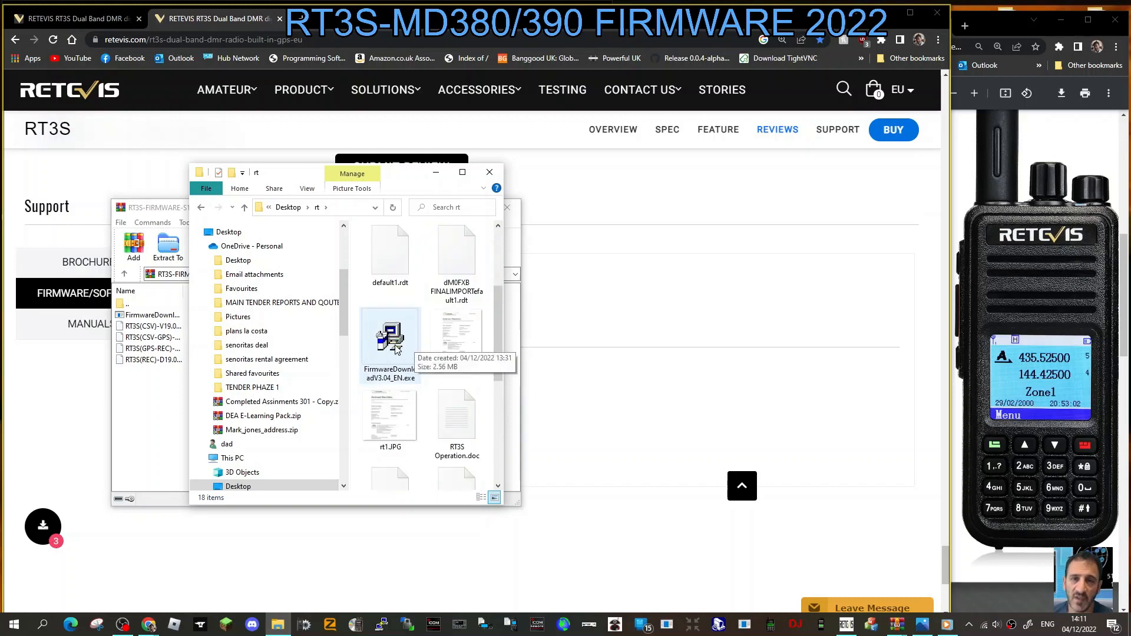
{"action": "right_click", "coordinate": [390, 336]}
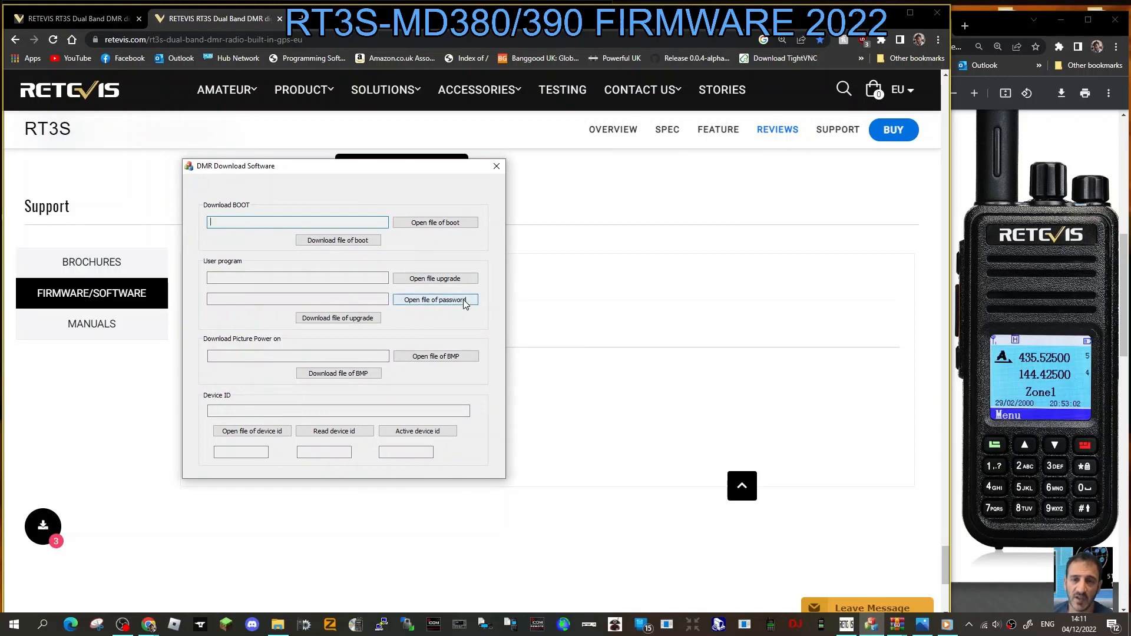
{"action": "mouse_move", "coordinate": [595, 265]}
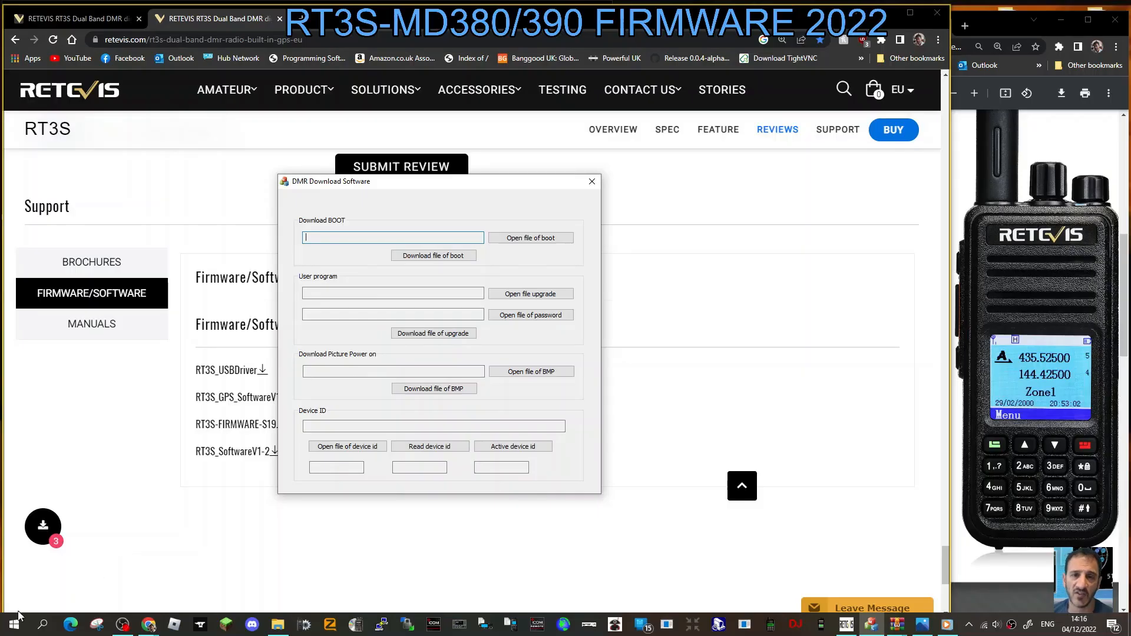
Launch Device Manager from the Start button's administration menu.
{"action": "right_click", "coordinate": [11, 624]}
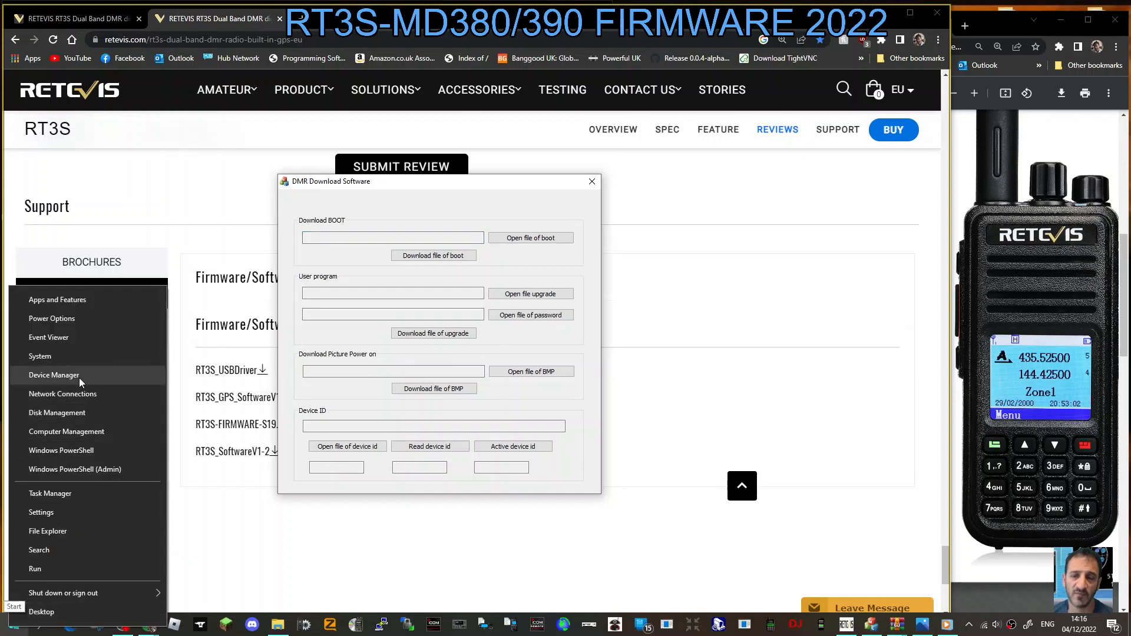
{"action": "left_click", "coordinate": [54, 375]}
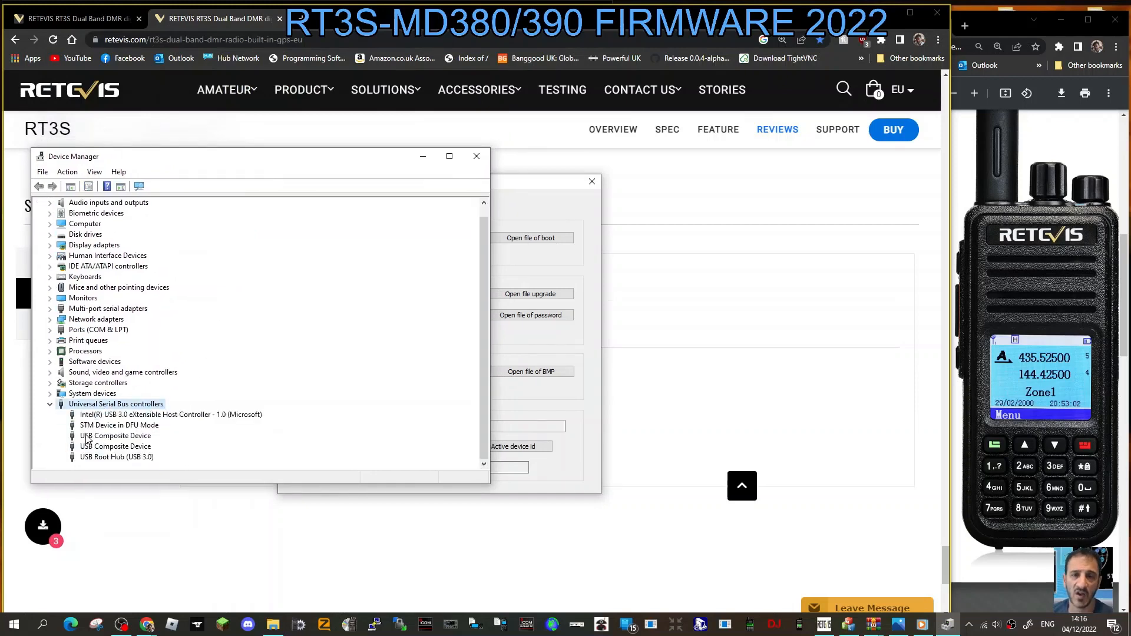
{"action": "mouse_move", "coordinate": [160, 433]}
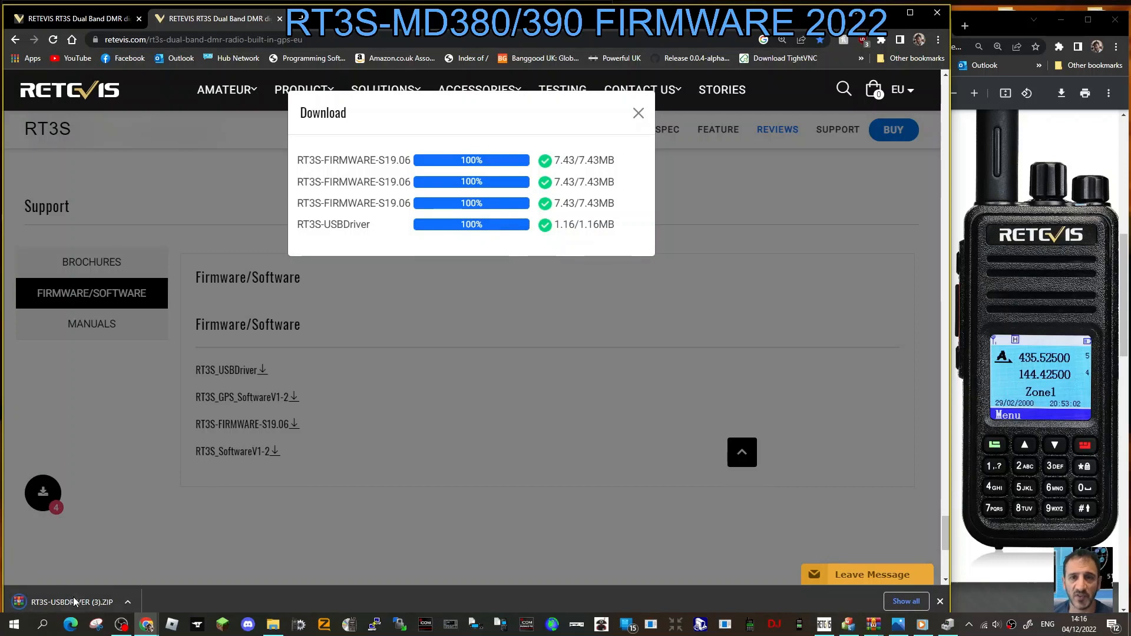
Open the RT3S-USBDRIVER ZIP in WinRAR and view the files inside its driver folder.
{"action": "left_click", "coordinate": [71, 602]}
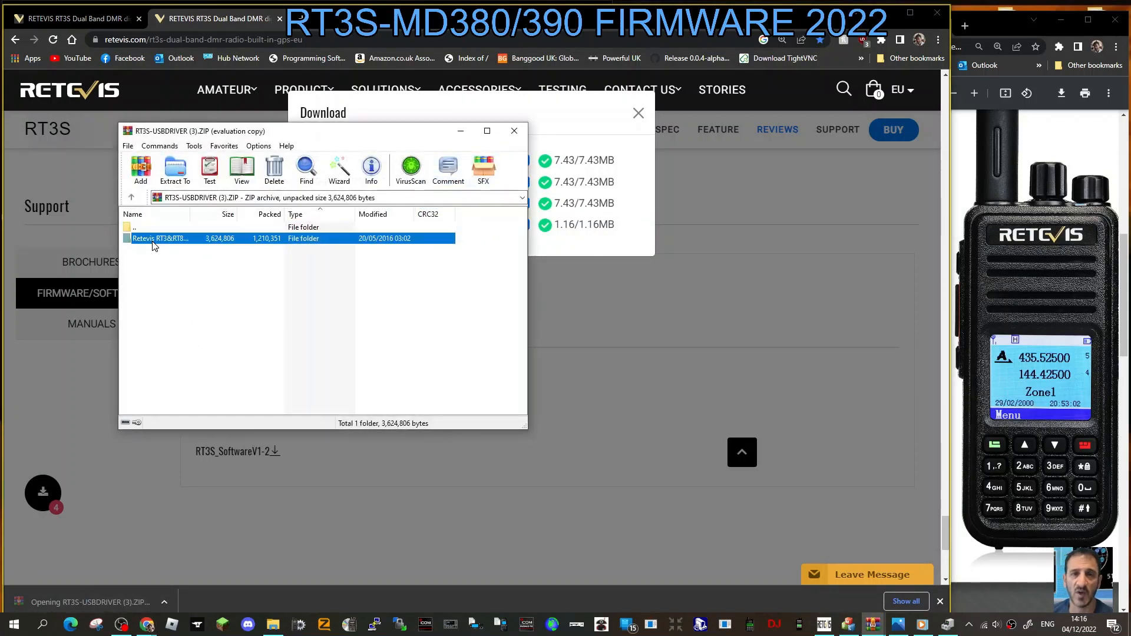
{"action": "double_click", "coordinate": [160, 238]}
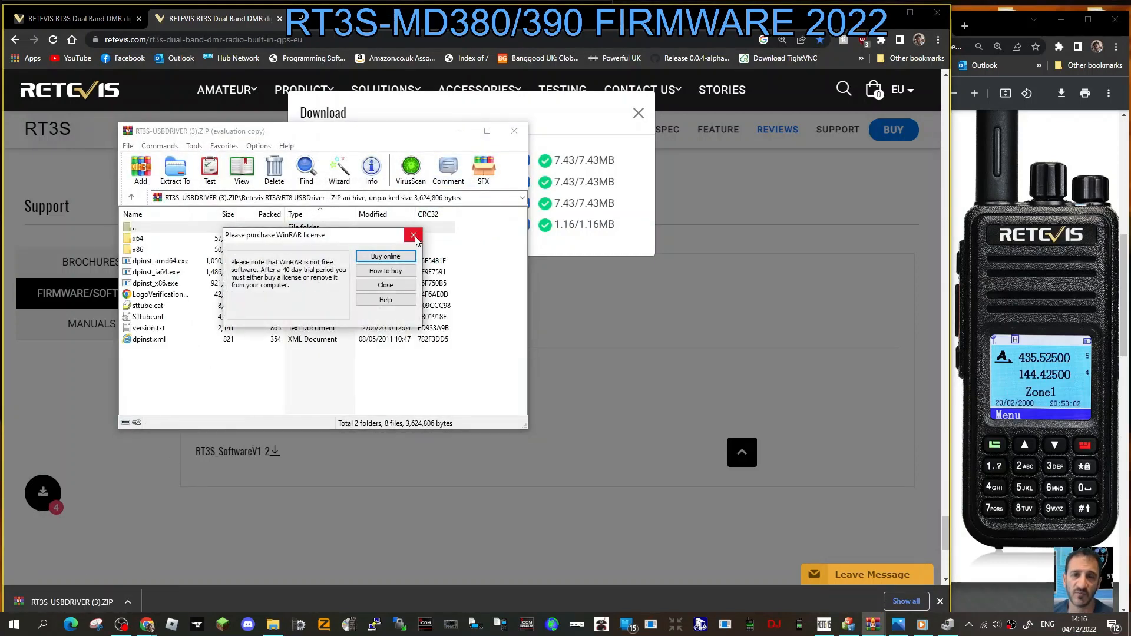
{"action": "left_click", "coordinate": [413, 236]}
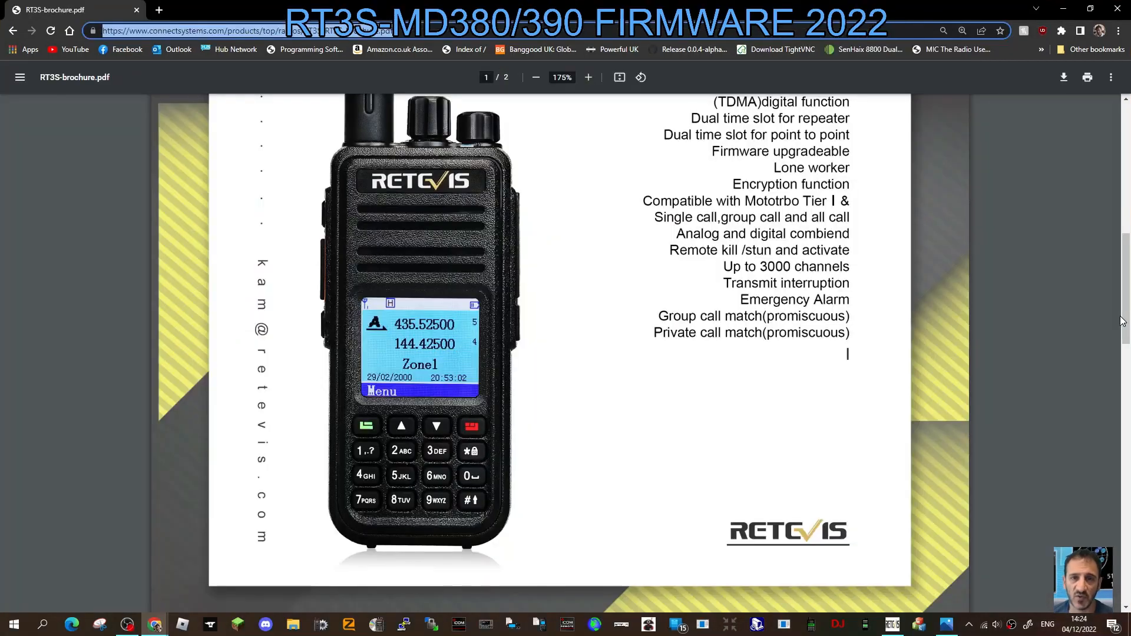
Bring the download tool forward, reposition its window and request the user program upgrade file.
{"action": "left_click", "coordinate": [920, 625]}
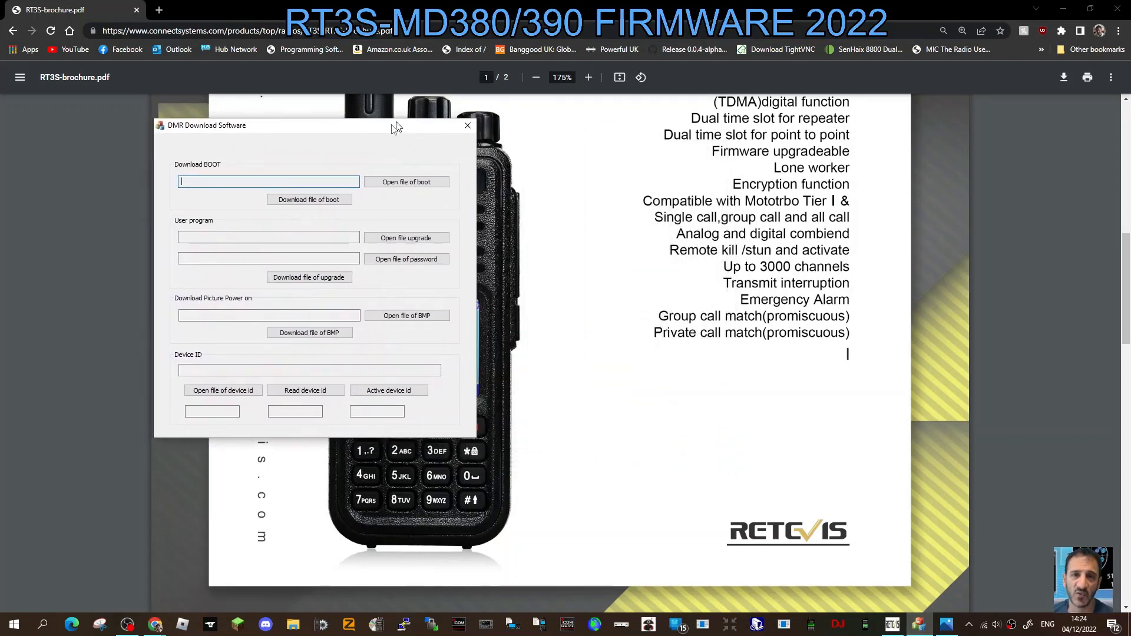
{"action": "left_click_drag", "start_coordinate": [289, 125], "coordinate": [288, 153]}
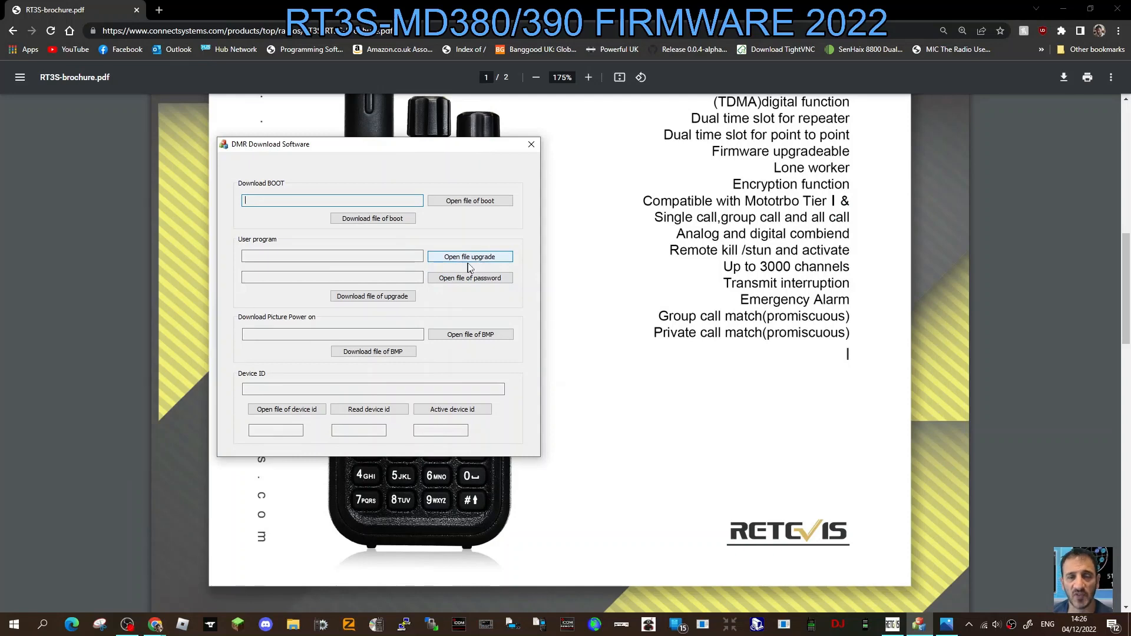
{"action": "mouse_move", "coordinate": [469, 257]}
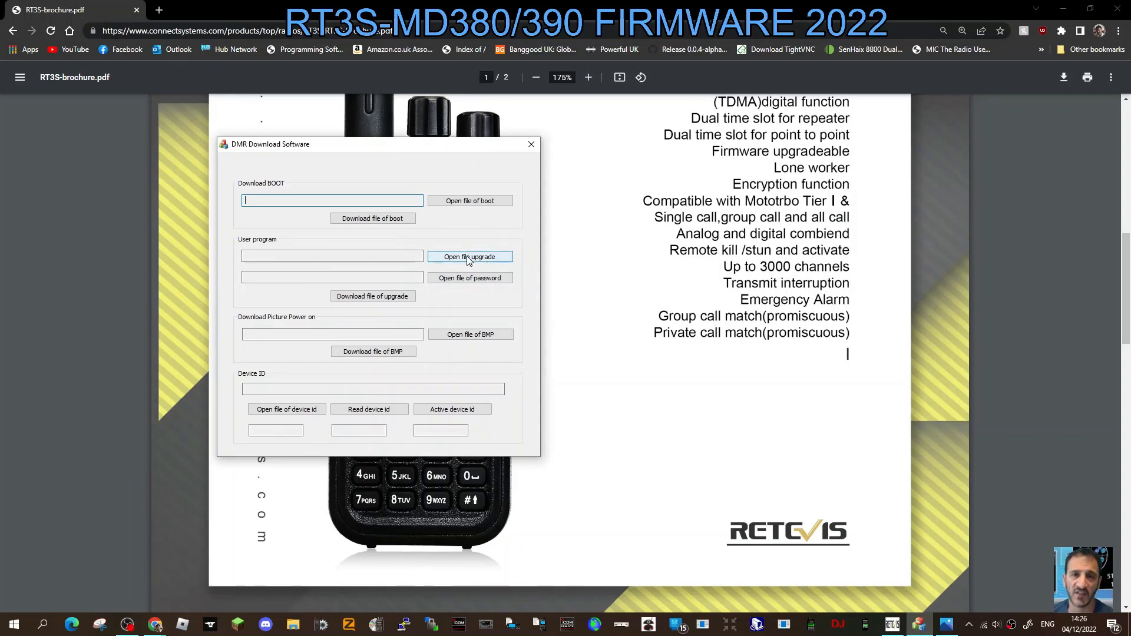
{"action": "left_click", "coordinate": [470, 257]}
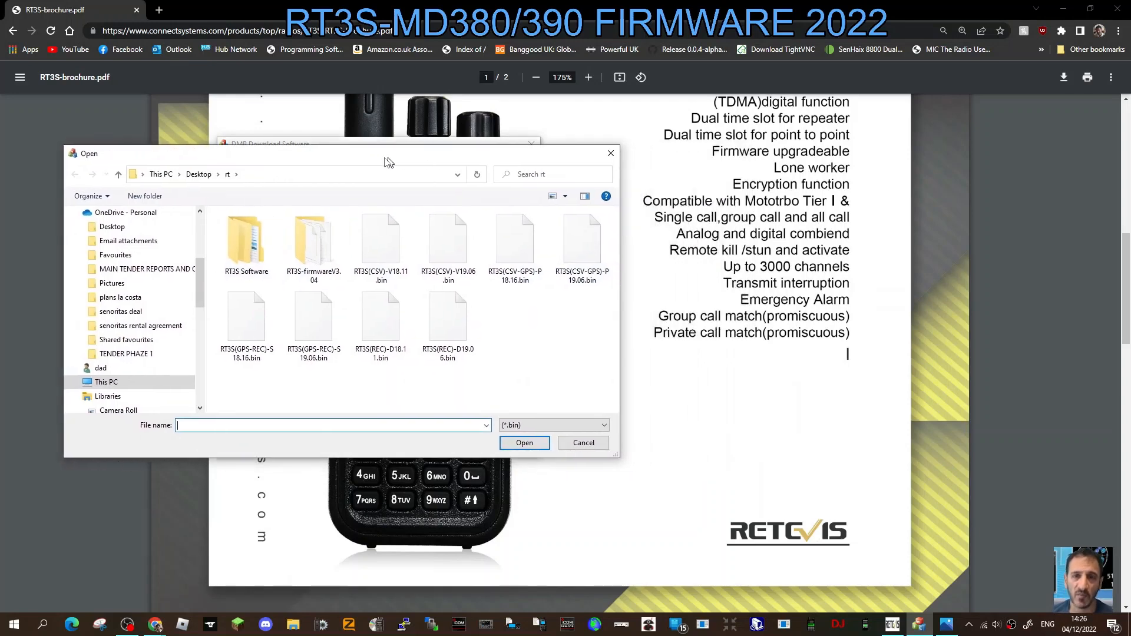
Load RT3S(CSV-GPS)-P19.06.bin as the upgrade file and start downloading it to the radio.
{"action": "left_click", "coordinate": [576, 242]}
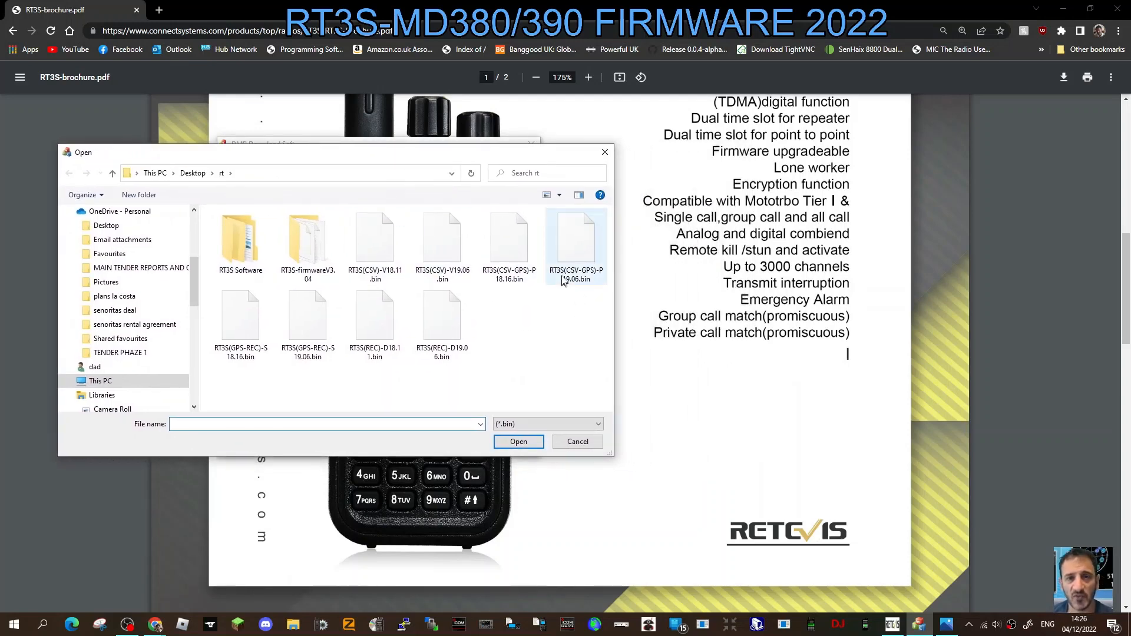
{"action": "mouse_move", "coordinate": [576, 289]}
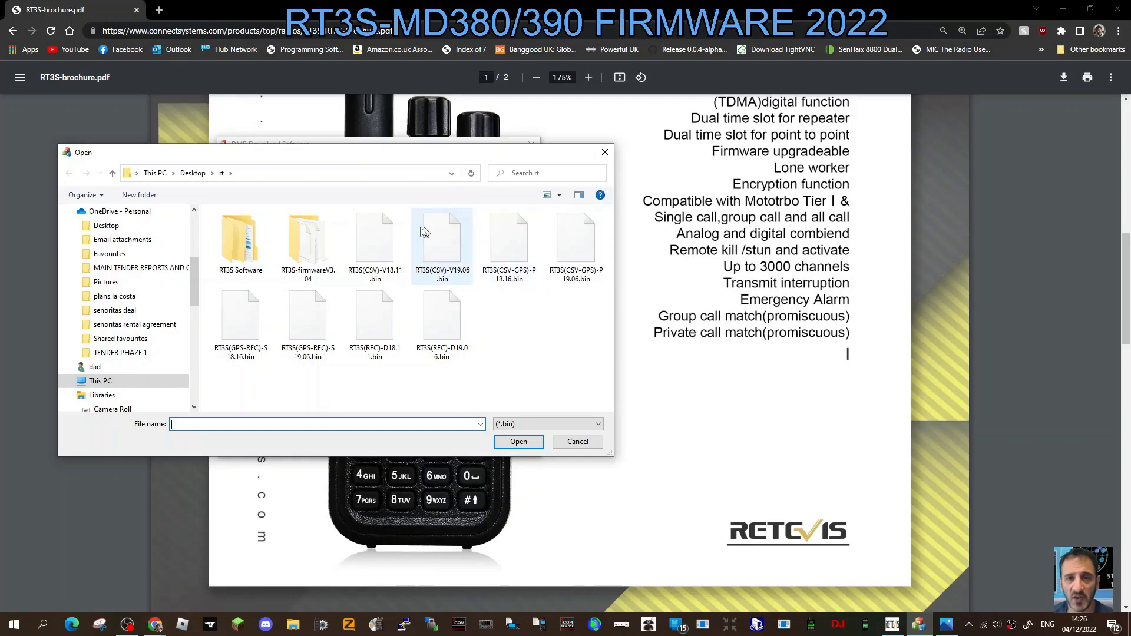
{"action": "left_click", "coordinate": [575, 241]}
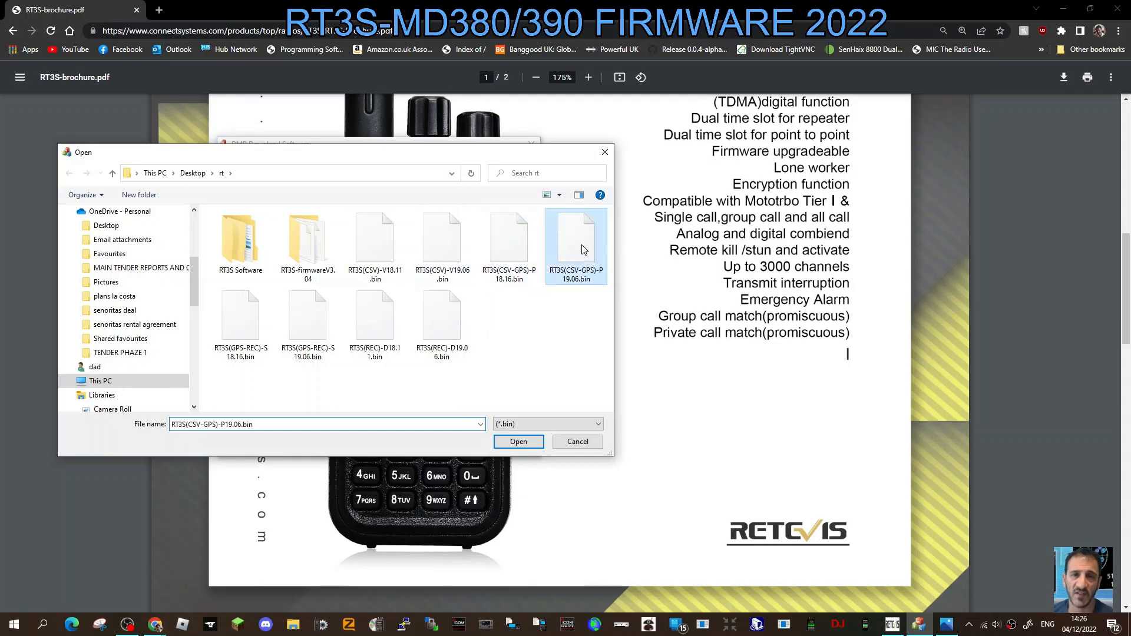
{"action": "left_click", "coordinate": [518, 442]}
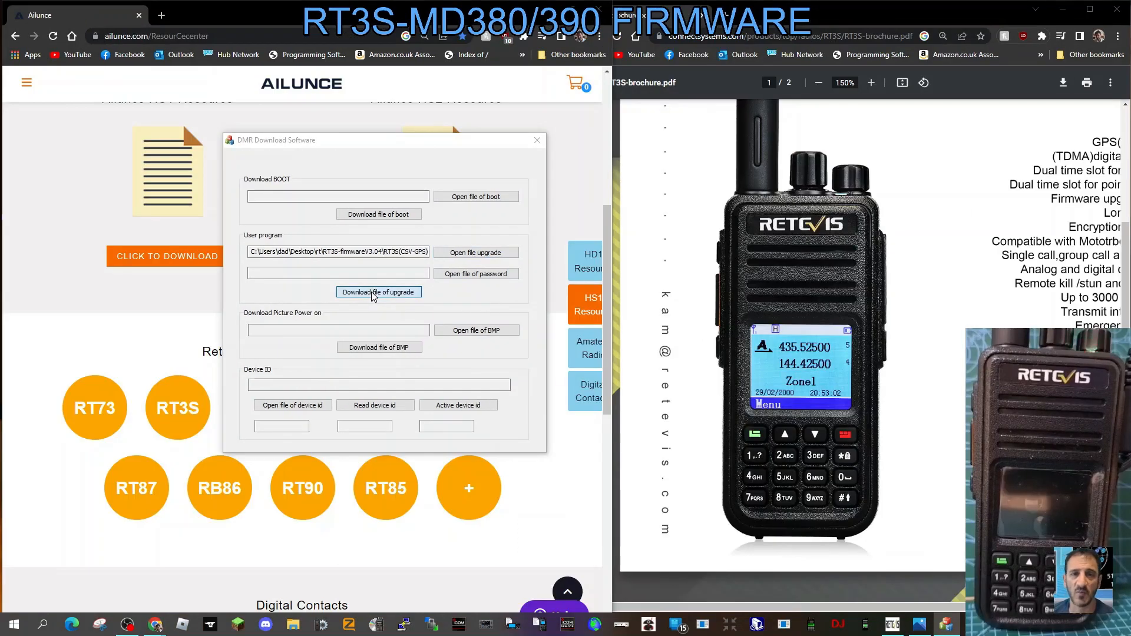
{"action": "left_click", "coordinate": [379, 292]}
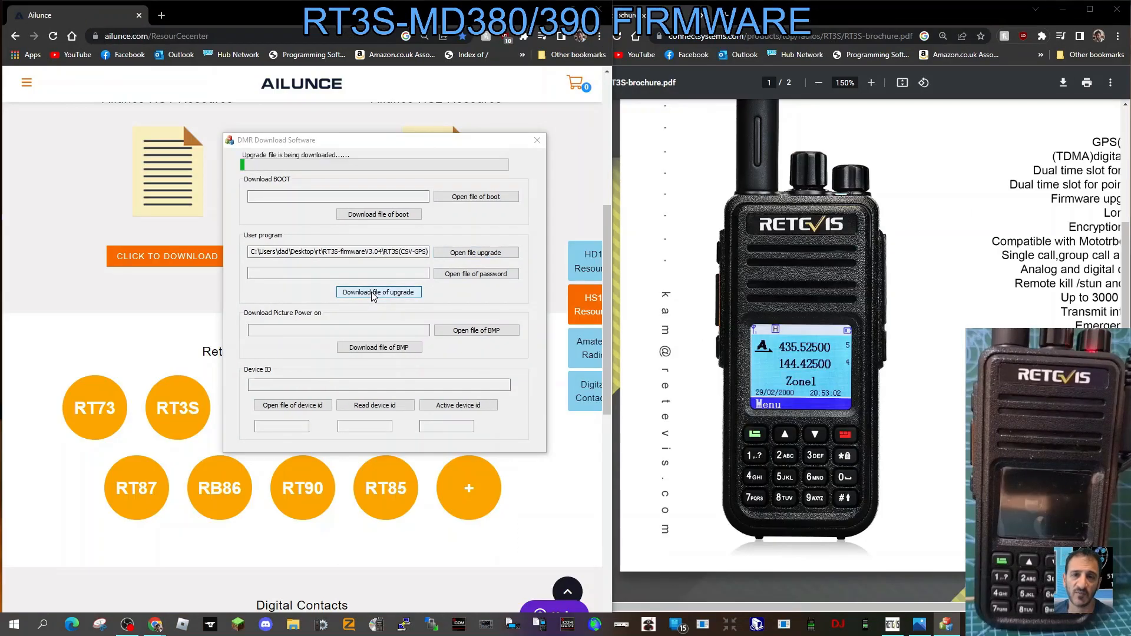